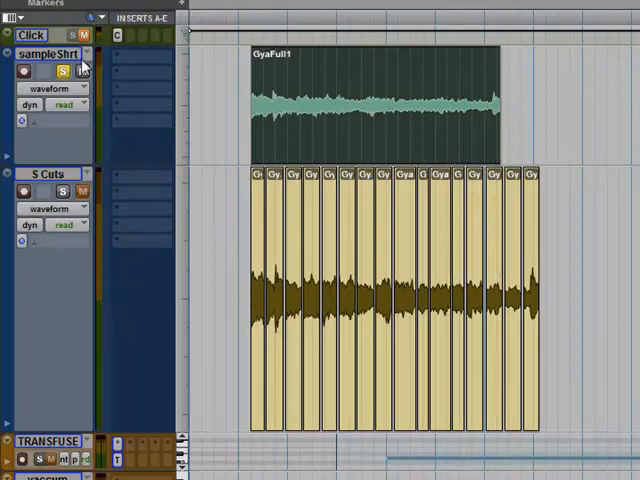
Open the TRANSFUSE track's Transfuser window and scroll down the Factory browser list
click(85, 70)
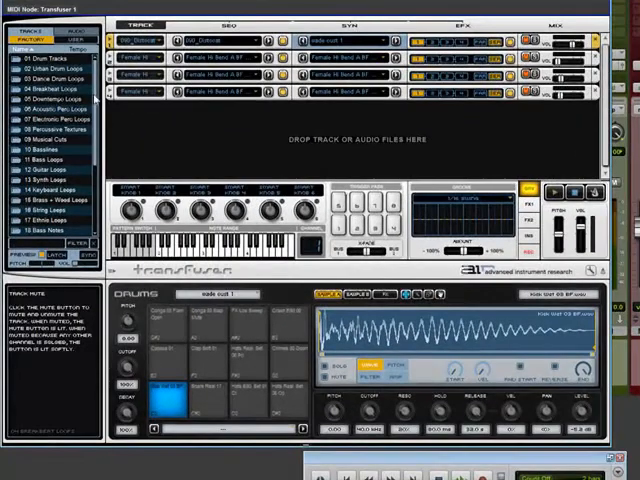
scroll(down, 3)
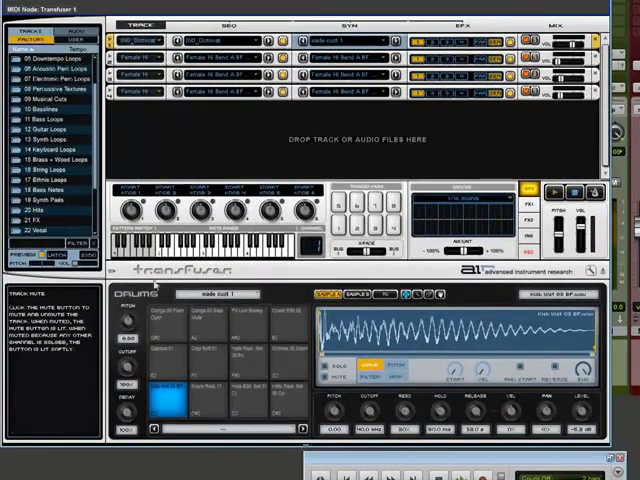
scroll(down, 3)
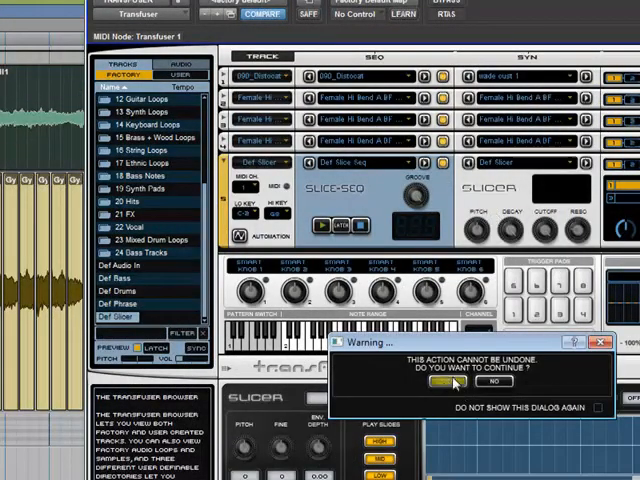
Confirm the cannot-be-undone warning so Def Slicer is added as a new Slicer track
click(454, 383)
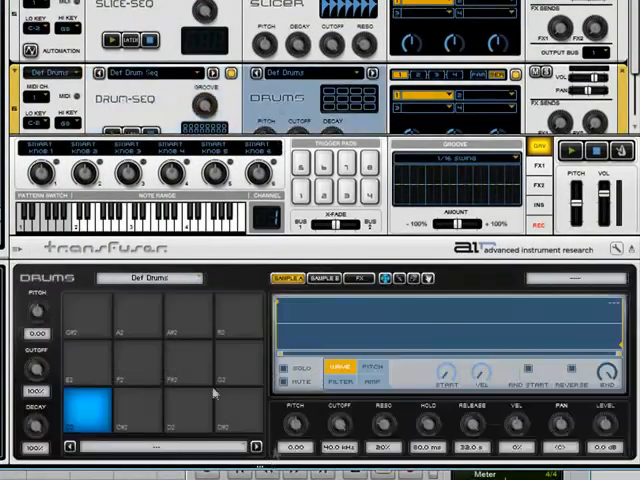
mouse_move(310, 358)
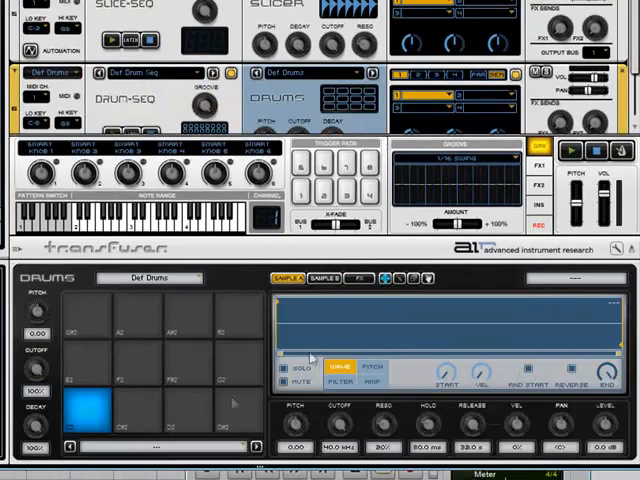
Load Def Drums to create a Drum-Seq track with an empty pad module
click(330, 368)
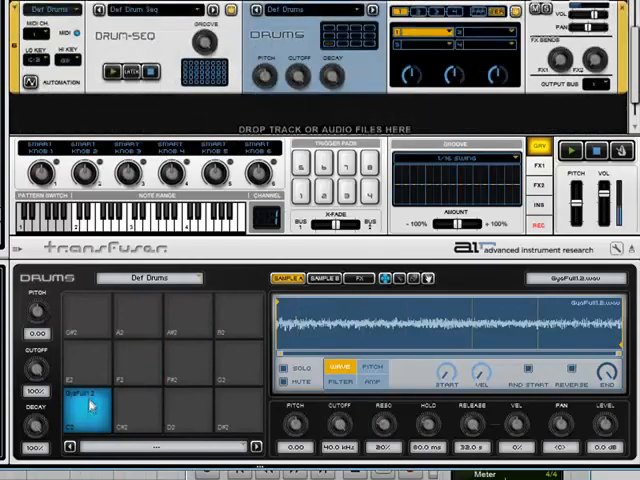
Audition the GyaFull sample on the first Drums pad several times
click(85, 405)
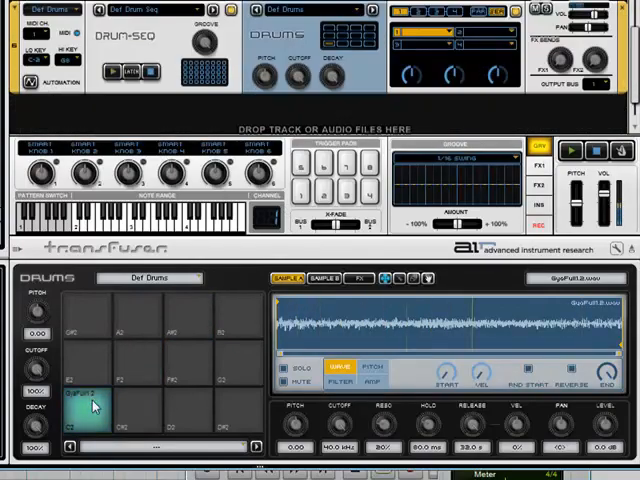
click(85, 410)
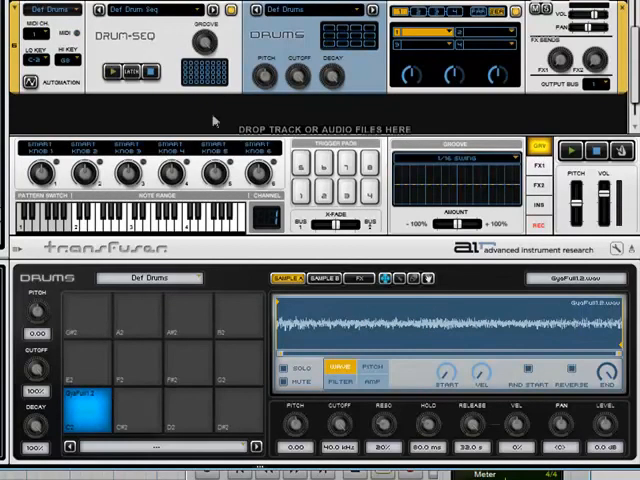
click(90, 408)
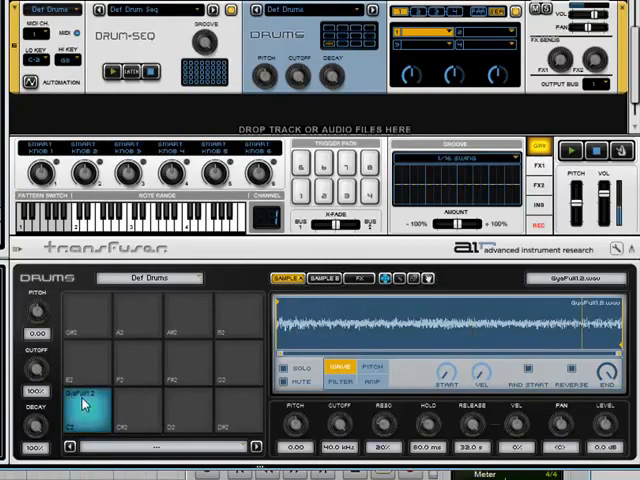
click(85, 408)
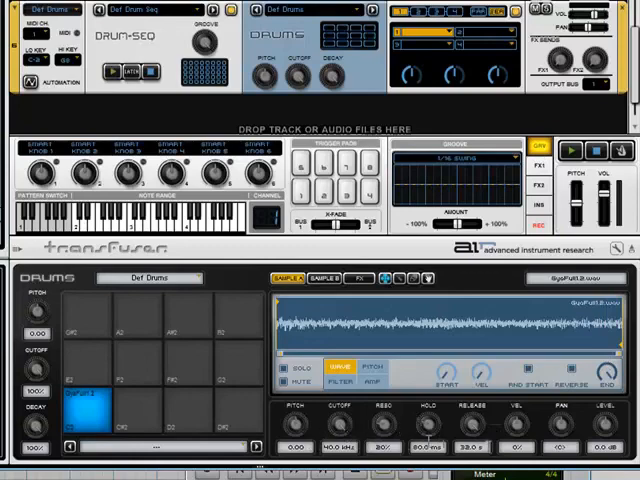
Inspect the first pad sample's pitch envelope, amplitude envelope and filter settings
click(371, 368)
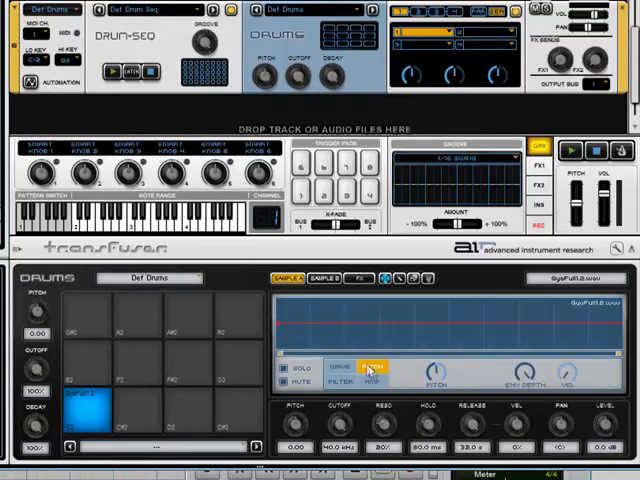
click(368, 373)
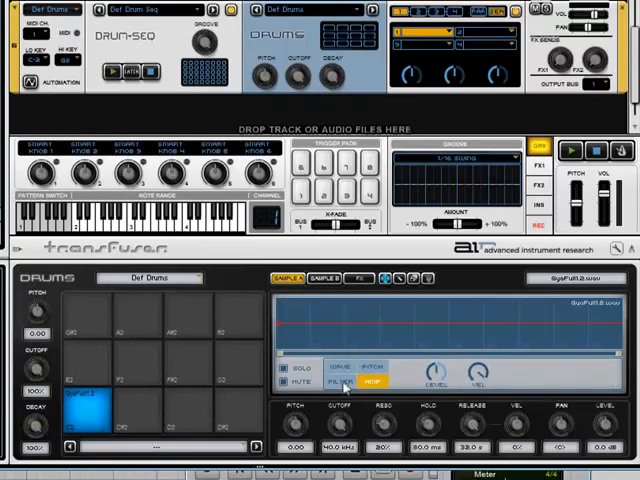
click(340, 379)
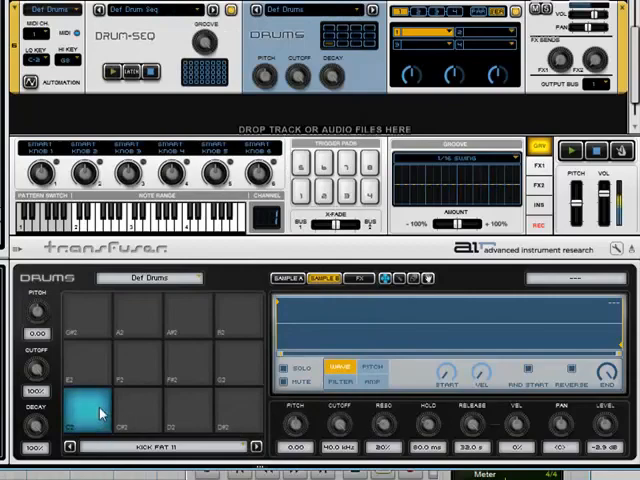
Trigger the Kick Fat 11 pad and view its second sample layer holding the Gya slice
click(90, 410)
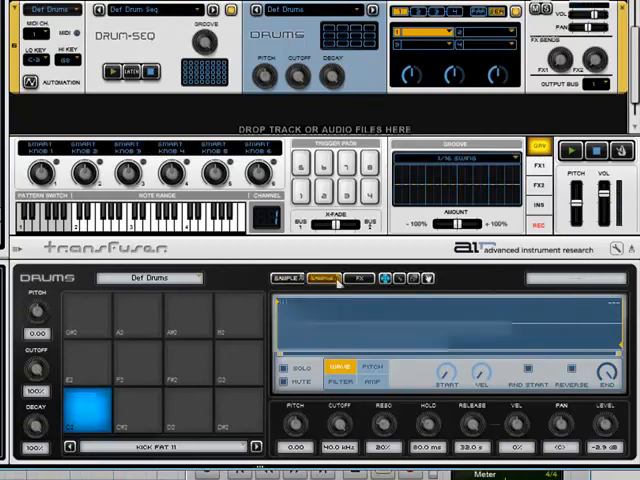
click(320, 278)
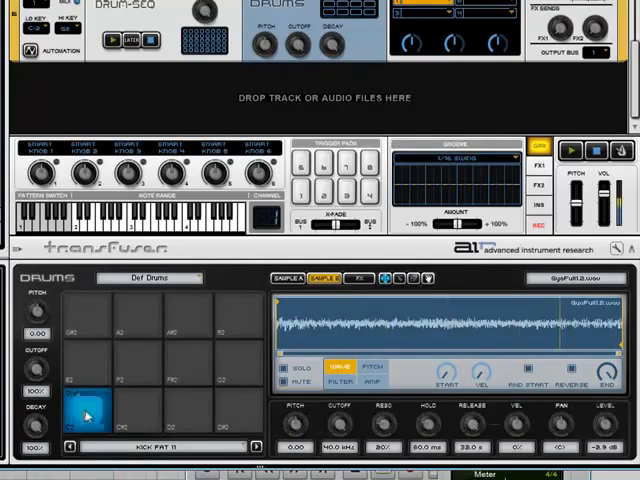
click(90, 418)
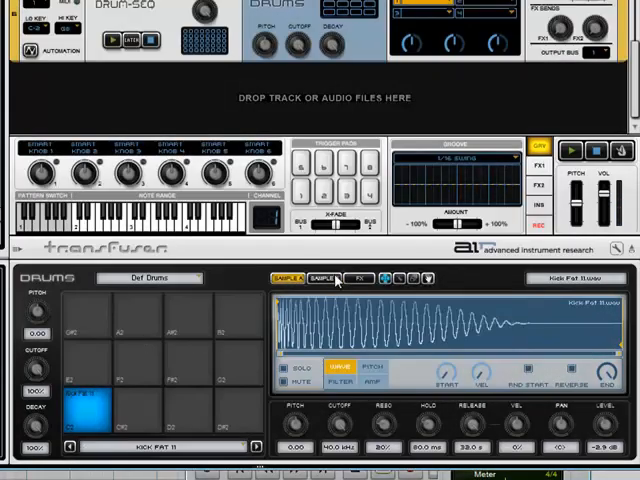
click(90, 420)
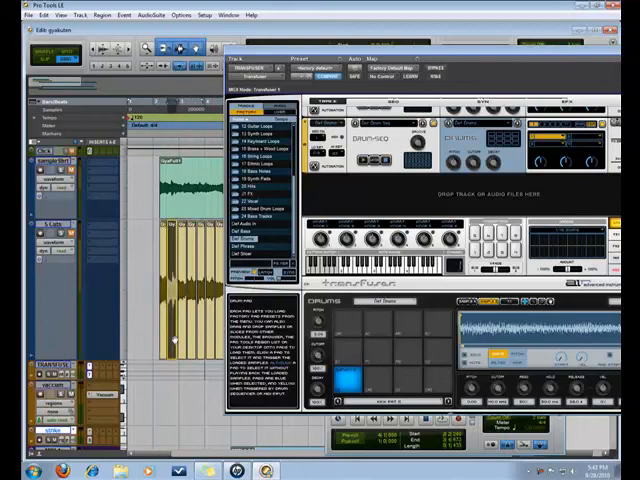
Show pad D#1's sample waveform, then its FX and output settings
click(378, 363)
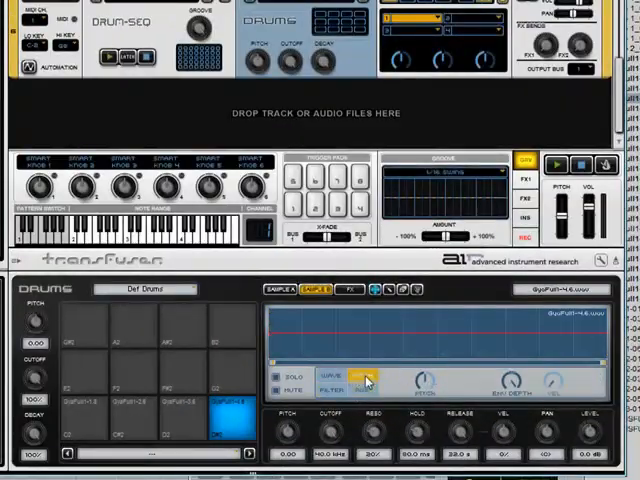
click(325, 375)
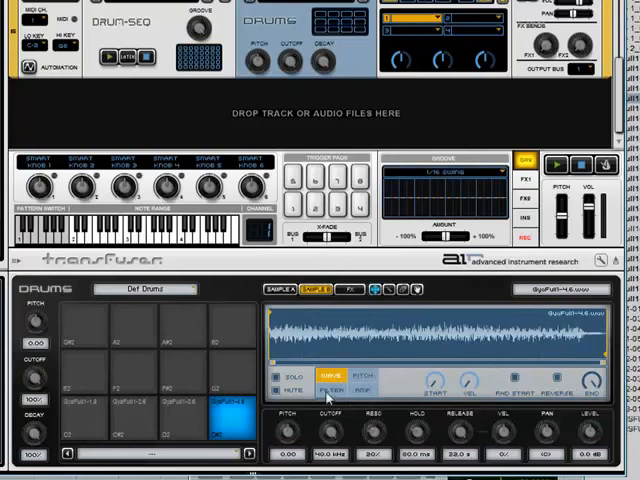
click(332, 389)
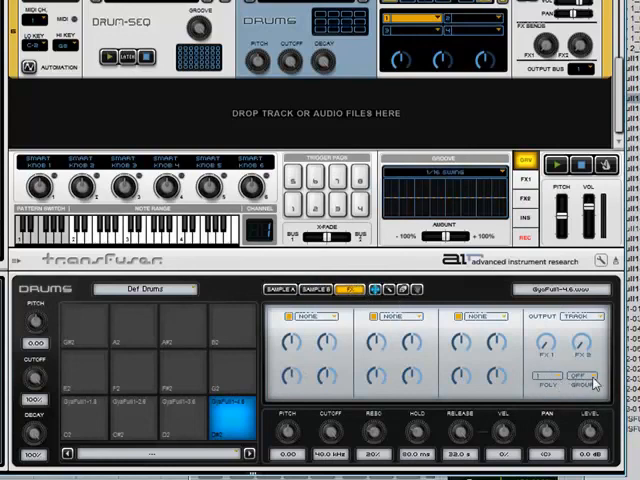
click(585, 383)
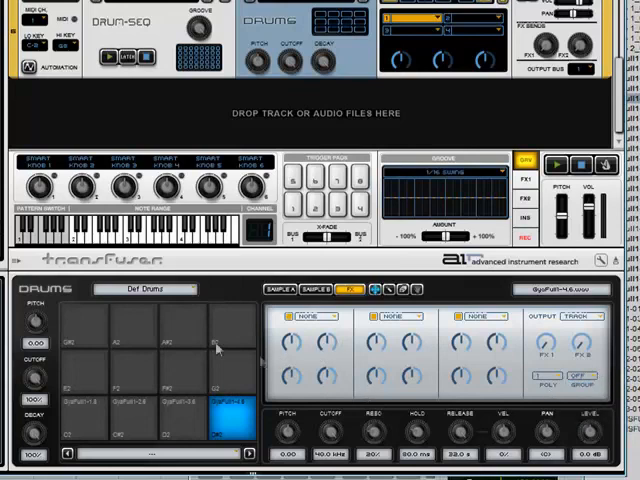
mouse_move(222, 355)
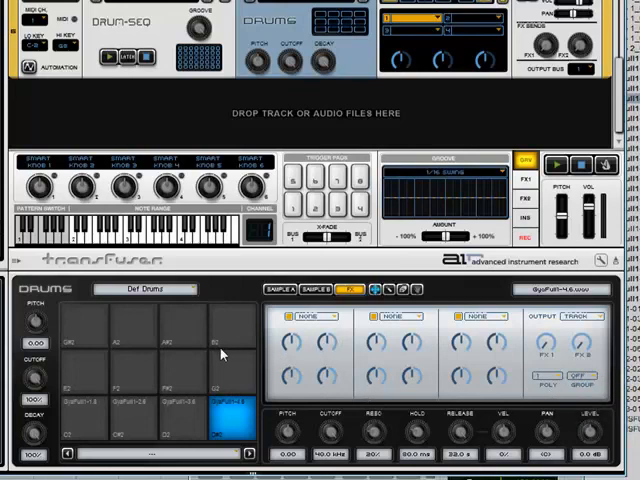
mouse_move(215, 267)
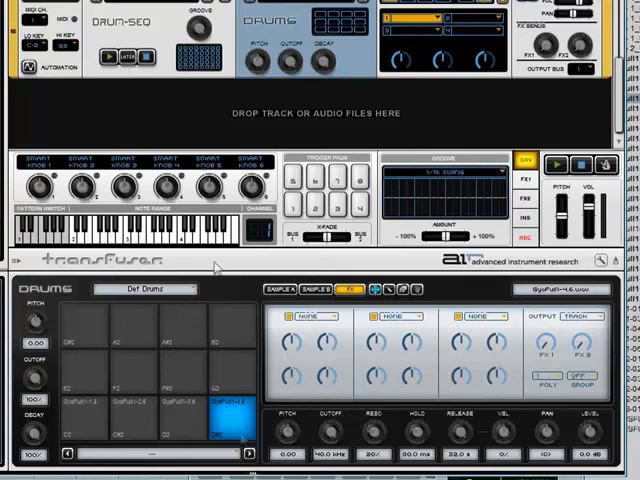
mouse_move(30, 262)
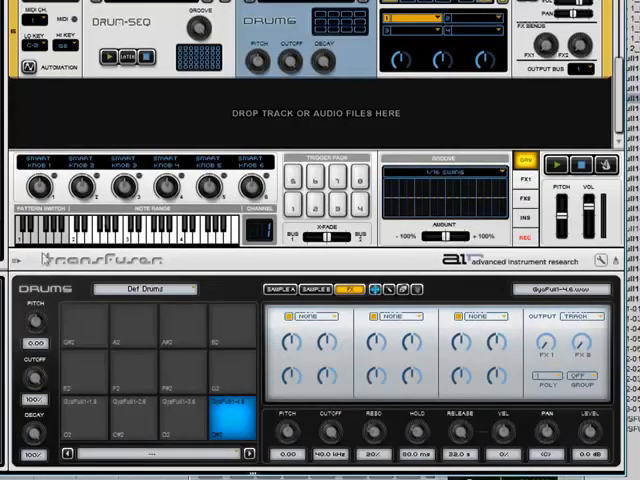
mouse_move(110, 300)
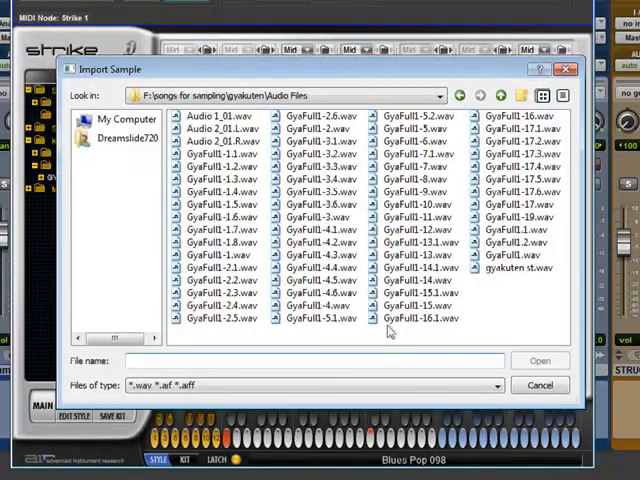
Import the GyaFull1-5 slice into the selected Strike drum channel
click(420, 140)
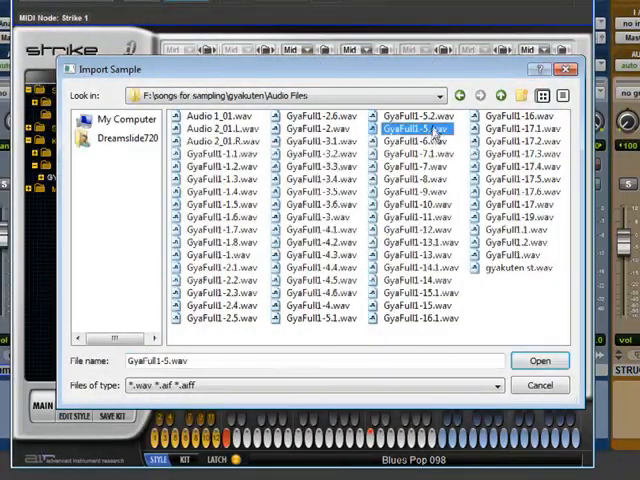
click(539, 361)
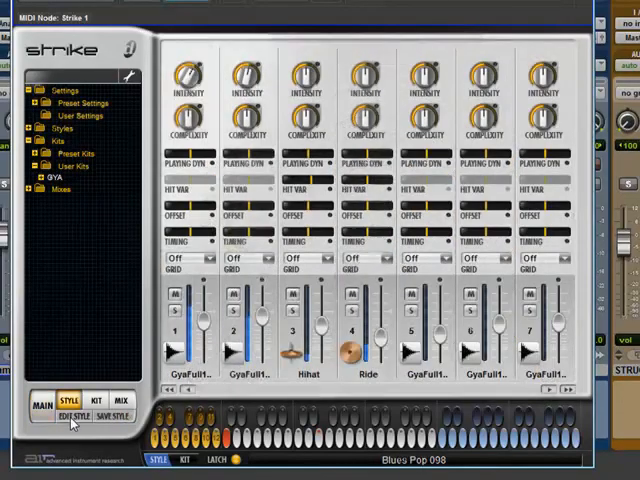
Open Strike's style pattern editor with Edit Style and stop the playing pattern
click(64, 420)
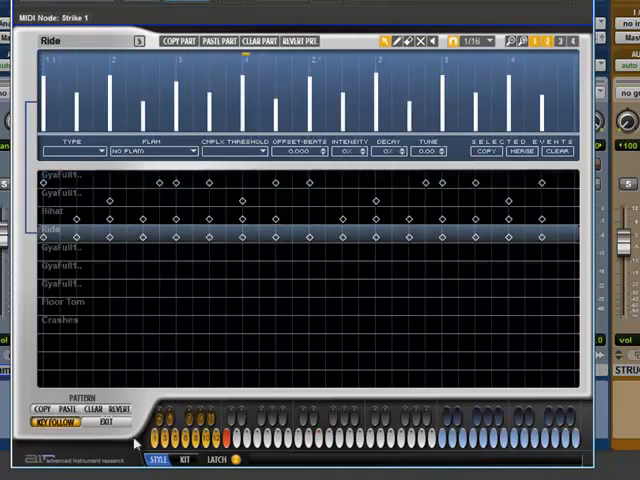
click(226, 438)
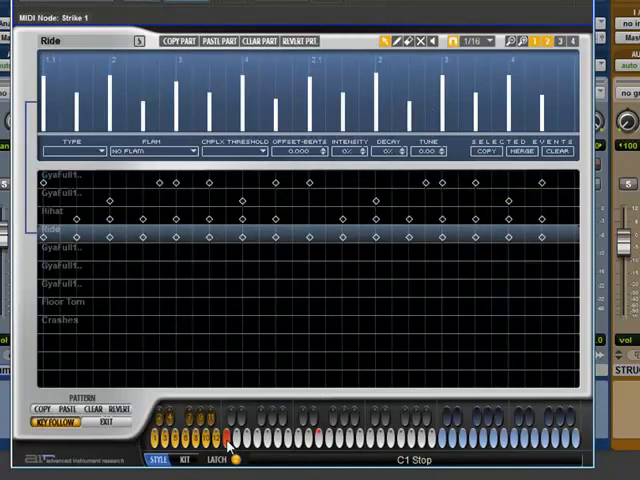